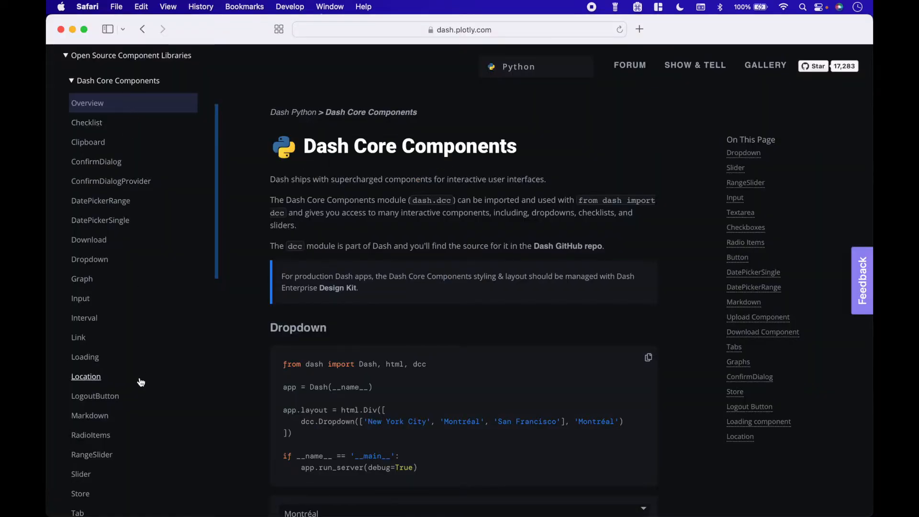
{"action": "mouse_move", "coordinate": [152, 473]}
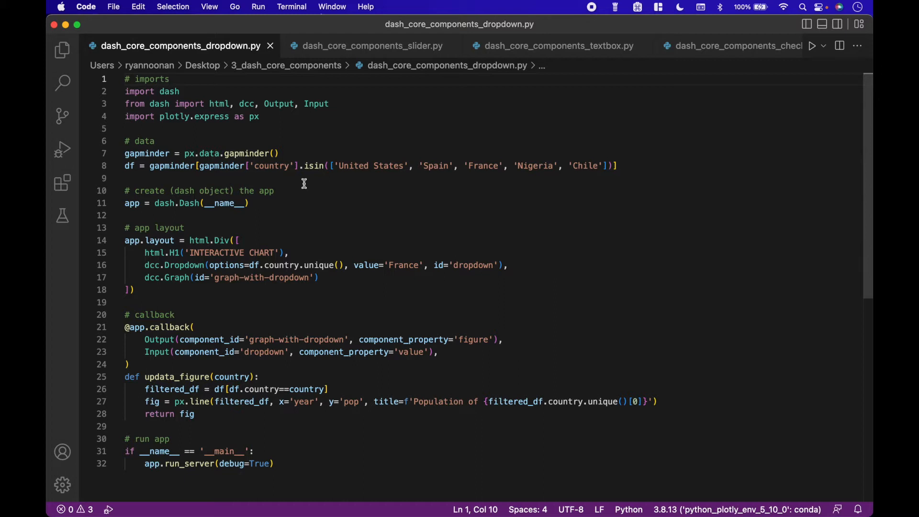
{"action": "left_click", "coordinate": [171, 79]}
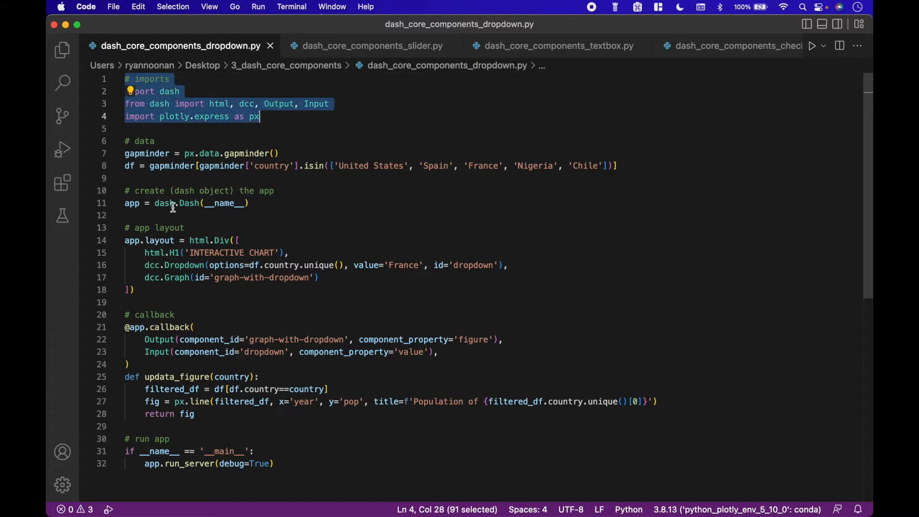
{"action": "left_click", "coordinate": [249, 203]}
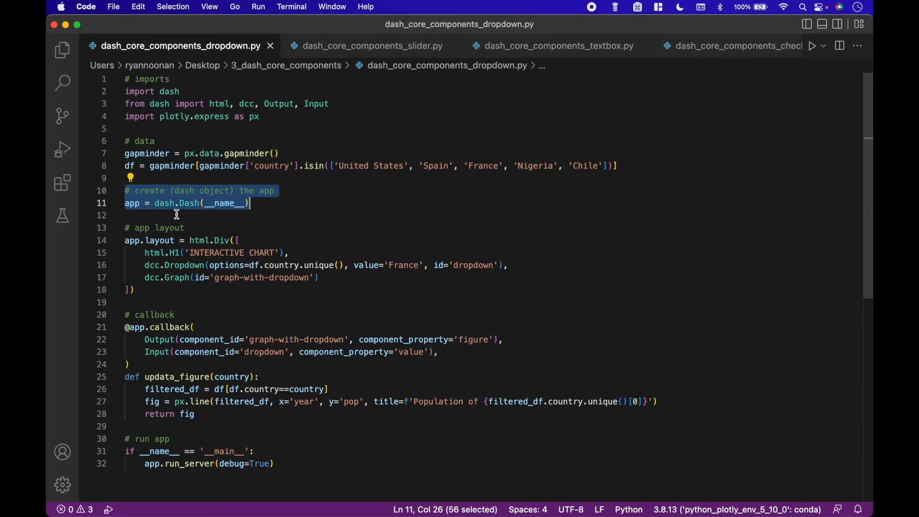
{"action": "mouse_move", "coordinate": [221, 231]}
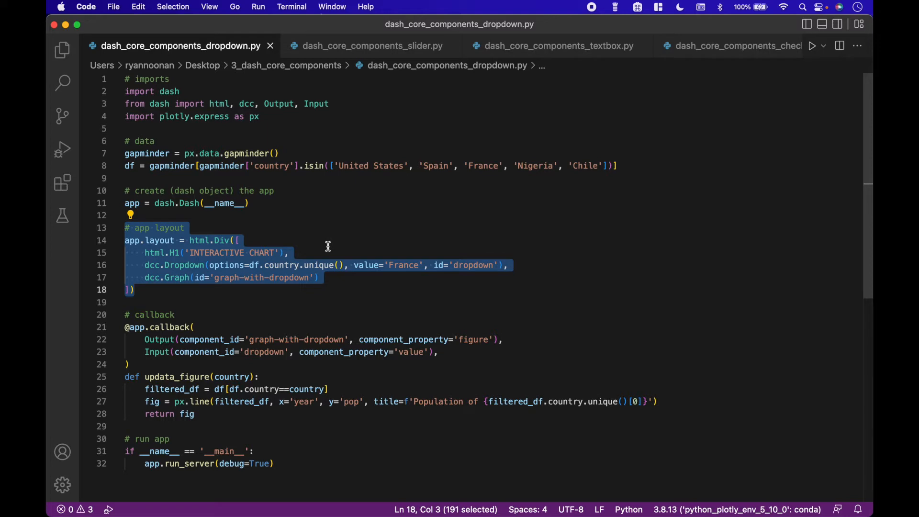
{"action": "left_click", "coordinate": [160, 264]}
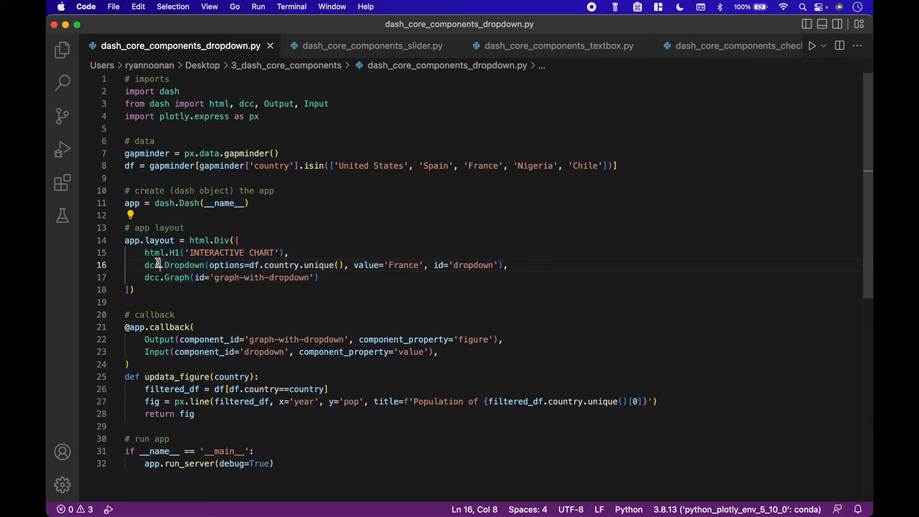
{"action": "double_click", "coordinate": [152, 265]}
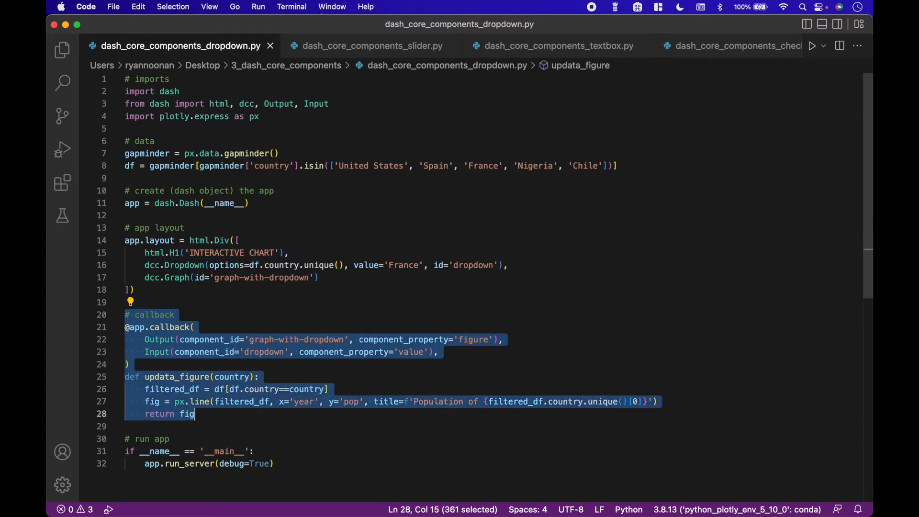
{"action": "mouse_move", "coordinate": [358, 370]}
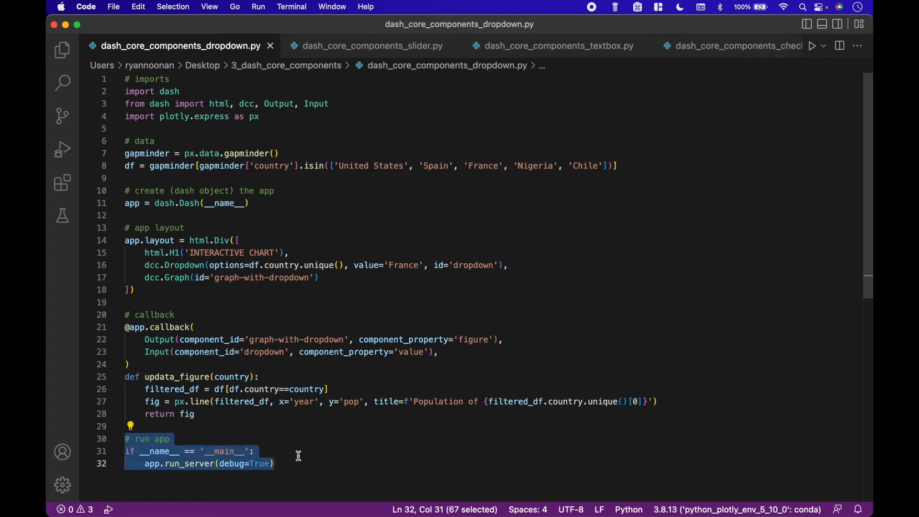
{"action": "mouse_move", "coordinate": [330, 453]}
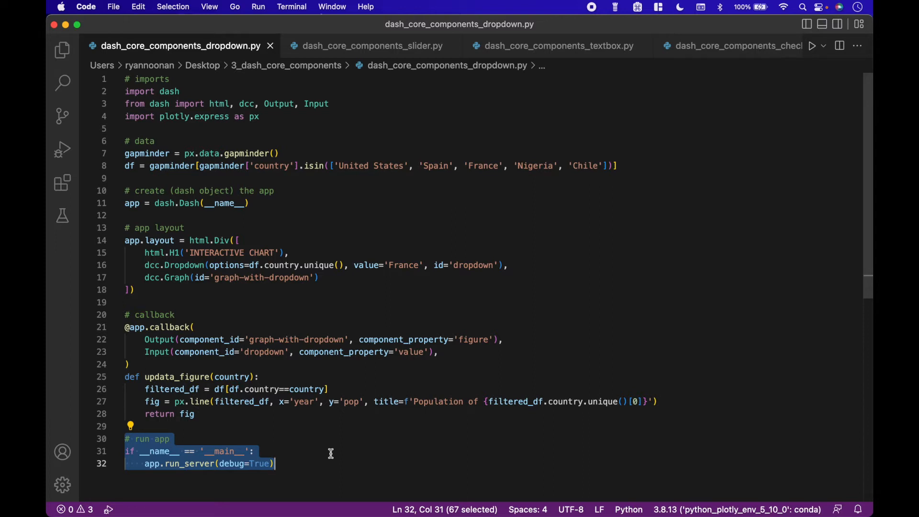
{"action": "mouse_move", "coordinate": [211, 83]}
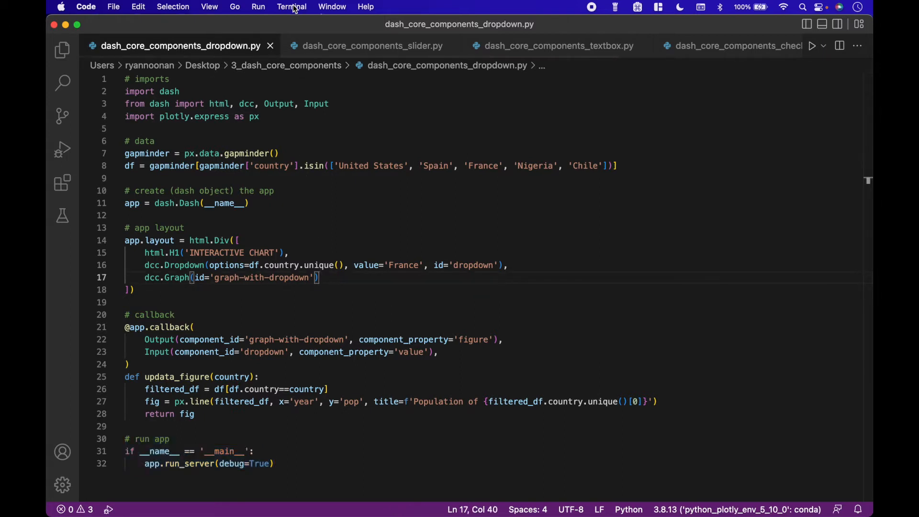
- Run dash_core_components_dropdown with python in a new VS Code terminal
{"action": "left_click", "coordinate": [291, 6]}
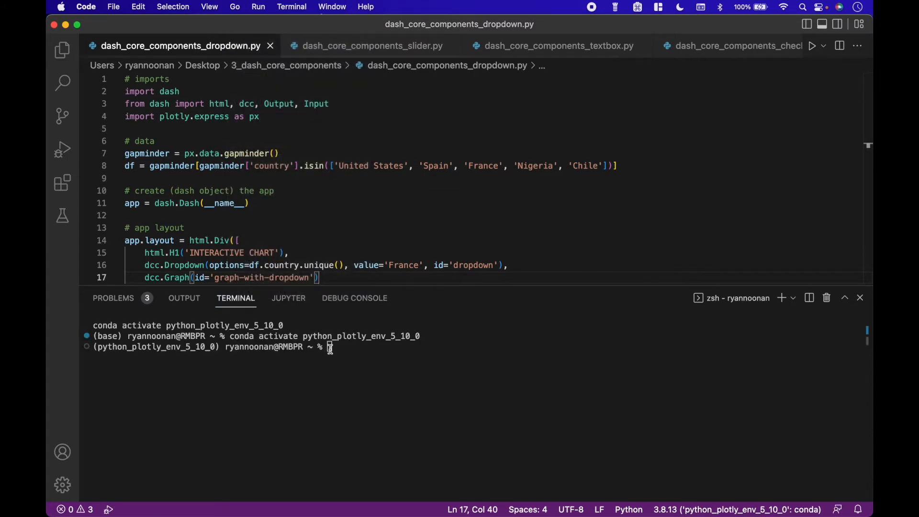
{"action": "type", "text": "python /Users/ryannoonan/Desktop/3_dash_core_components/dash_core_components_dropdown.py"}
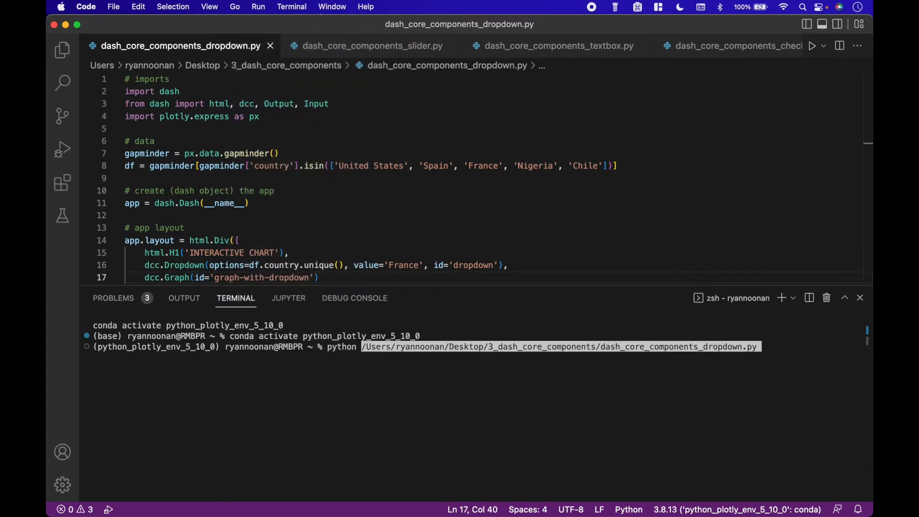
{"action": "key", "text": "Return"}
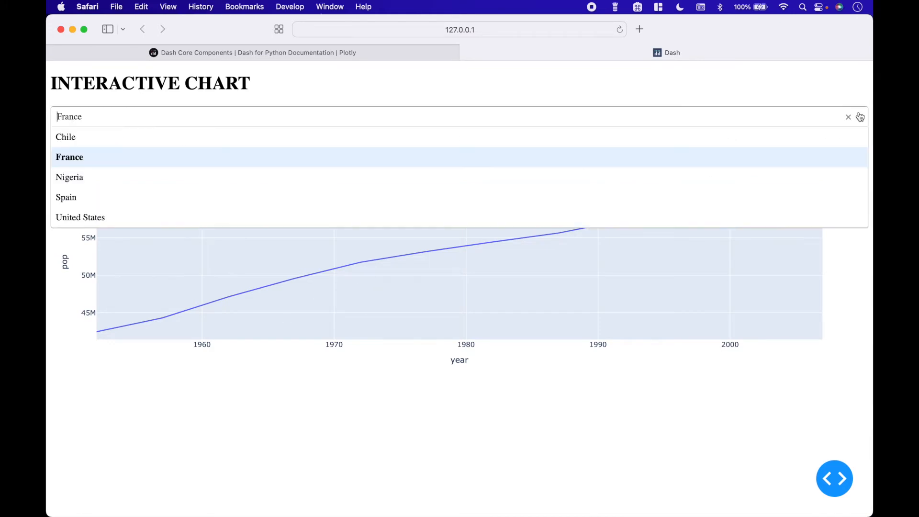
- Pick Chile, then Nigeria, in the chart's country dropdown
{"action": "left_click", "coordinate": [65, 136]}
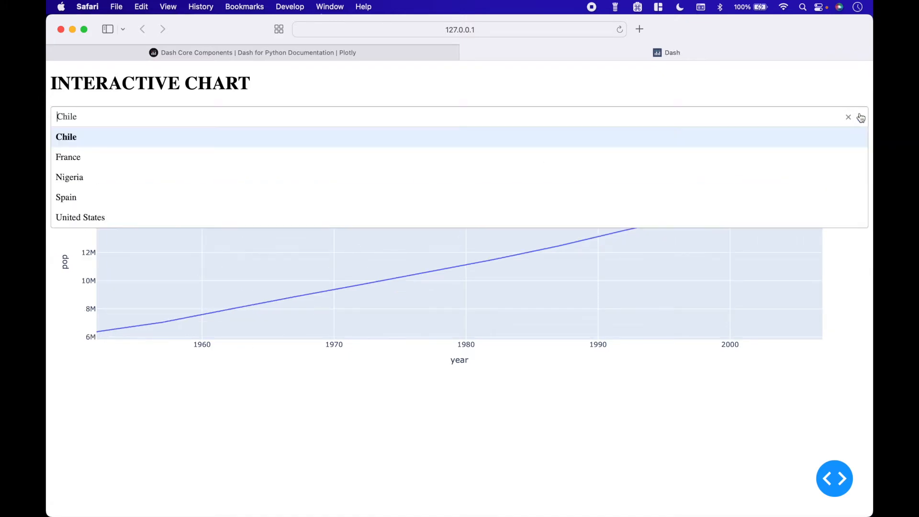
{"action": "left_click", "coordinate": [68, 177]}
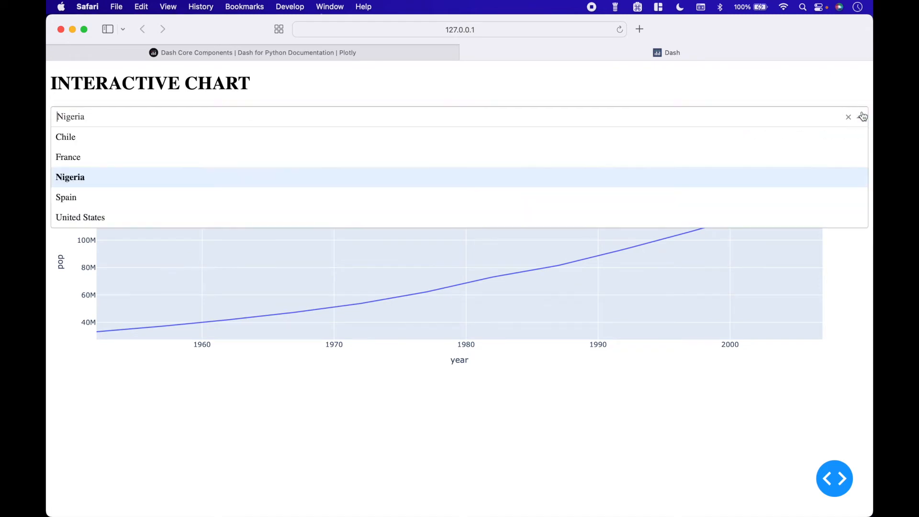
{"action": "left_click", "coordinate": [66, 196]}
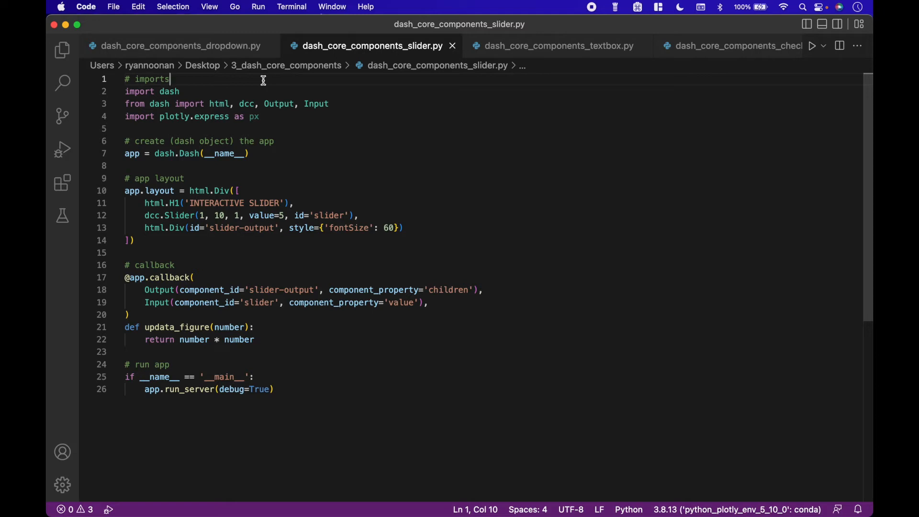
{"action": "mouse_move", "coordinate": [266, 129]}
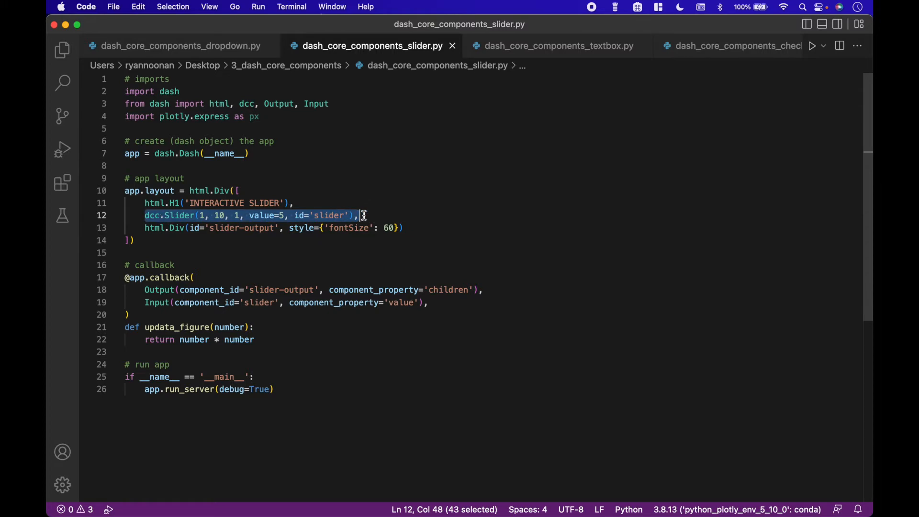
{"action": "mouse_move", "coordinate": [295, 11]}
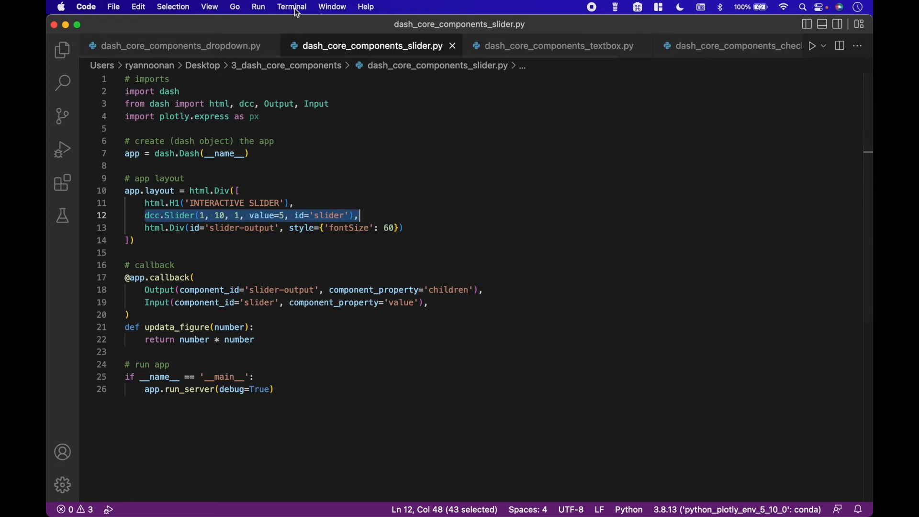
- Launch the slider example script in a new terminal
{"action": "left_click", "coordinate": [292, 6]}
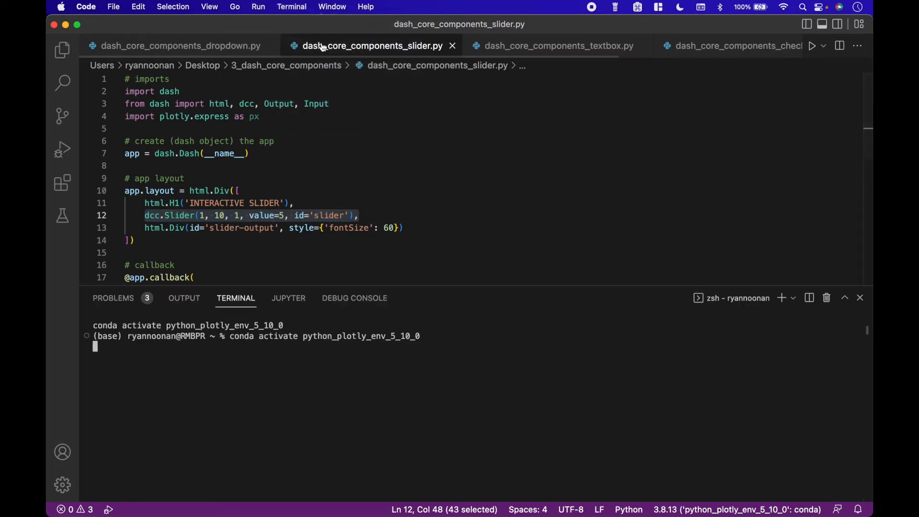
{"action": "key", "text": "Return"}
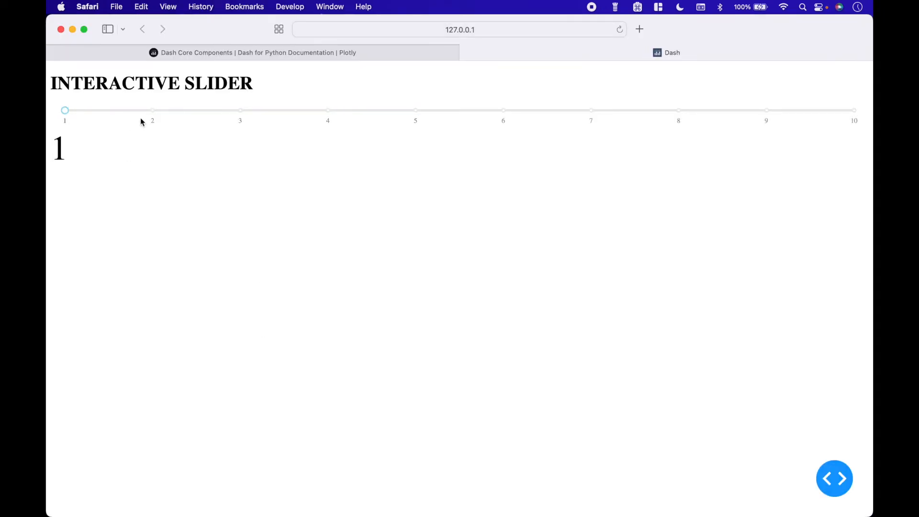
- Drag the Interactive Slider handle rightward to a higher value
{"action": "left_click_drag", "start_coordinate": [65, 111], "coordinate": [240, 110]}
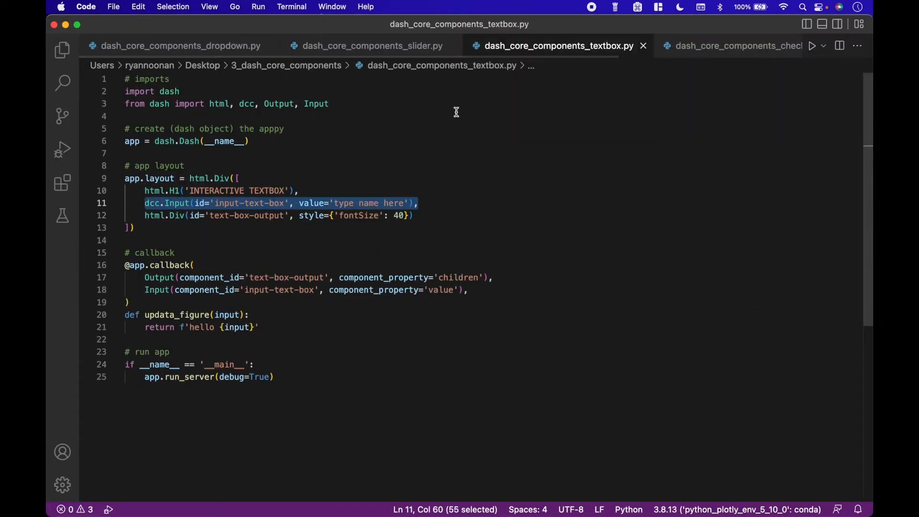
{"action": "mouse_move", "coordinate": [443, 204]}
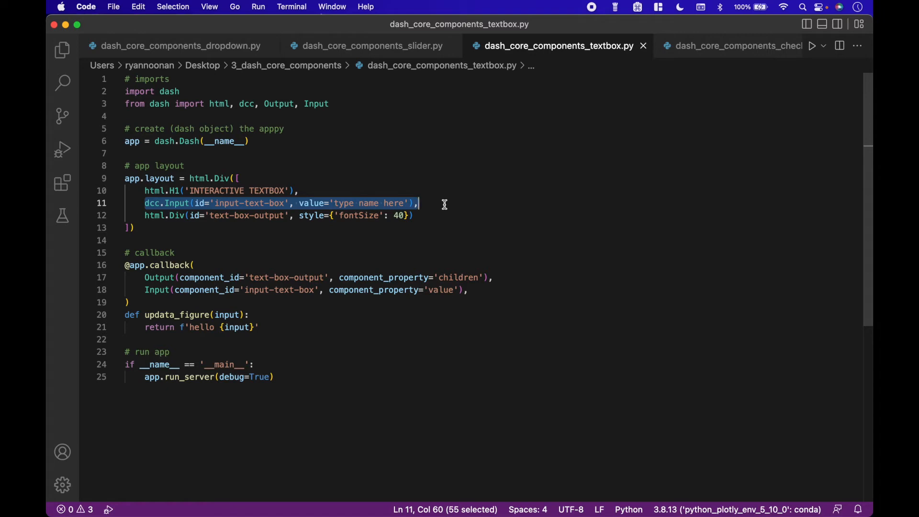
{"action": "mouse_move", "coordinate": [425, 208]}
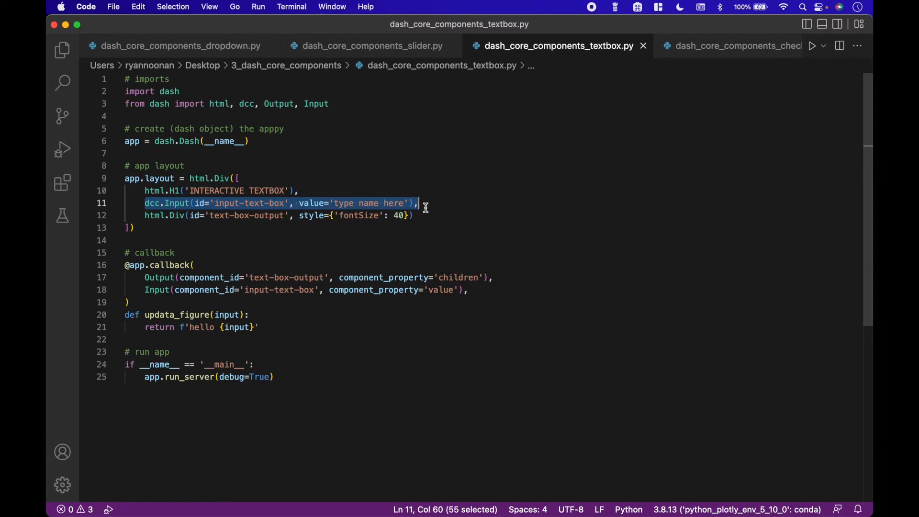
{"action": "mouse_move", "coordinate": [359, 203]}
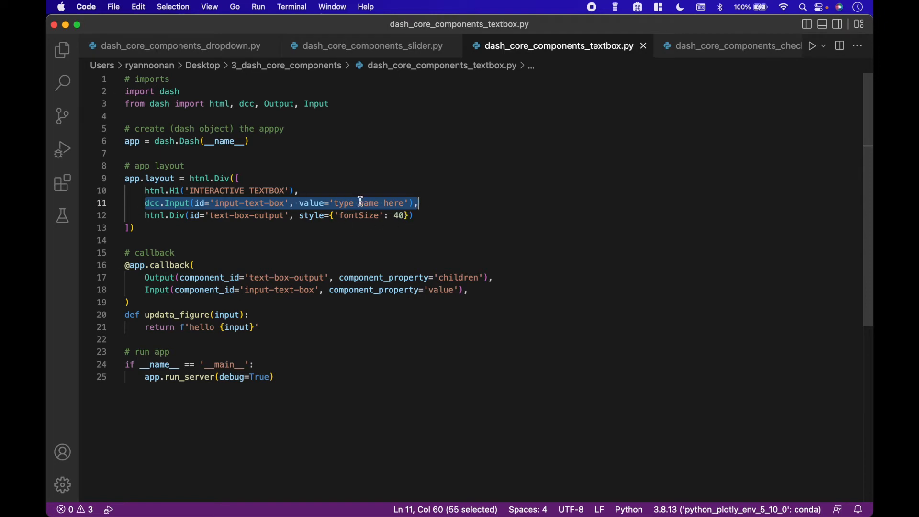
{"action": "mouse_move", "coordinate": [431, 198]}
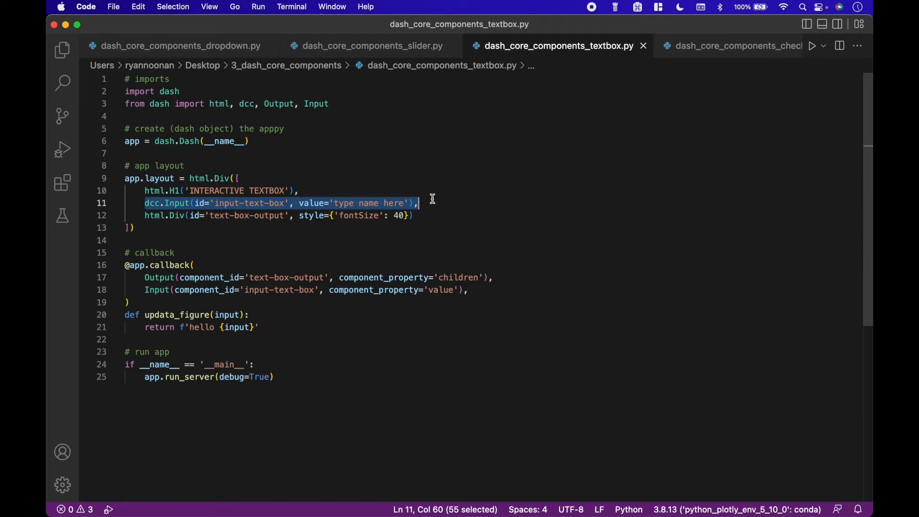
- Open a new terminal to run dash_core_components_textbox.py
{"action": "left_click", "coordinate": [291, 7]}
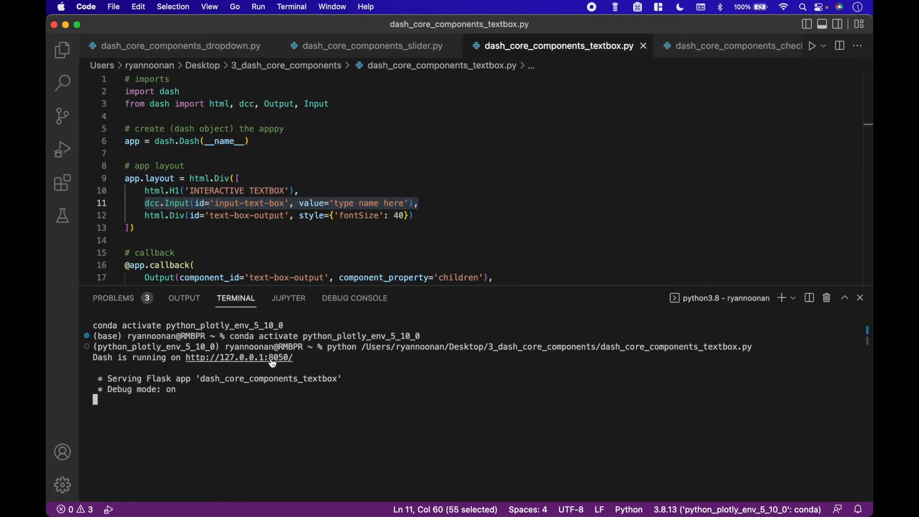
- Type the names Frank and Bob into the app's textbox
{"action": "left_click", "coordinate": [238, 357]}
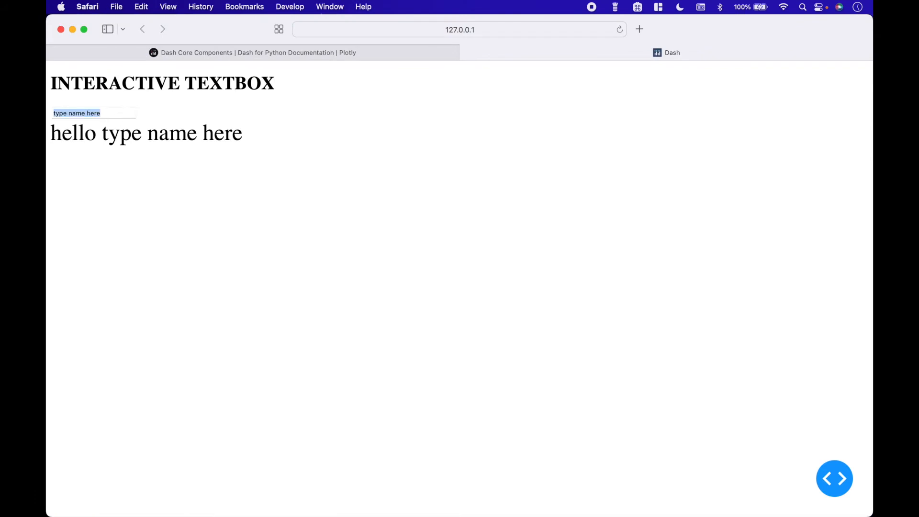
{"action": "type", "text": "Frank"}
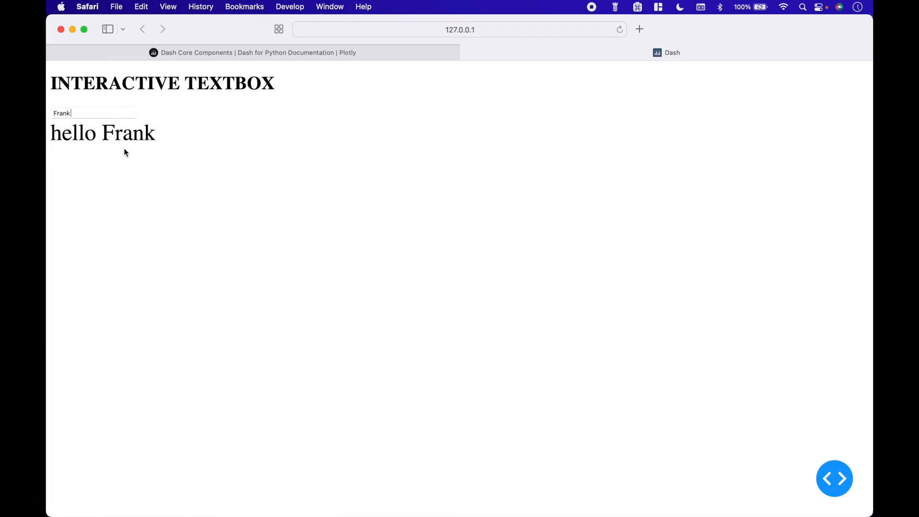
{"action": "type", "text": "Bob"}
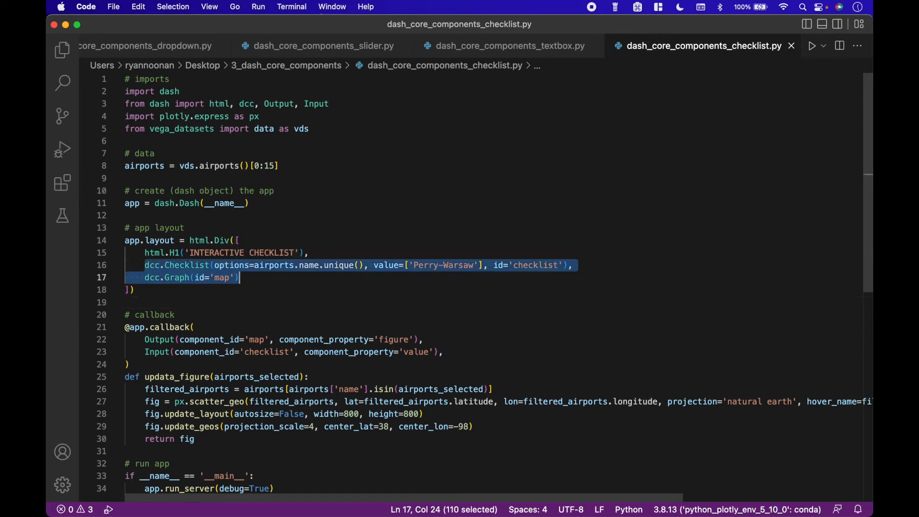
{"action": "mouse_move", "coordinate": [281, 279]}
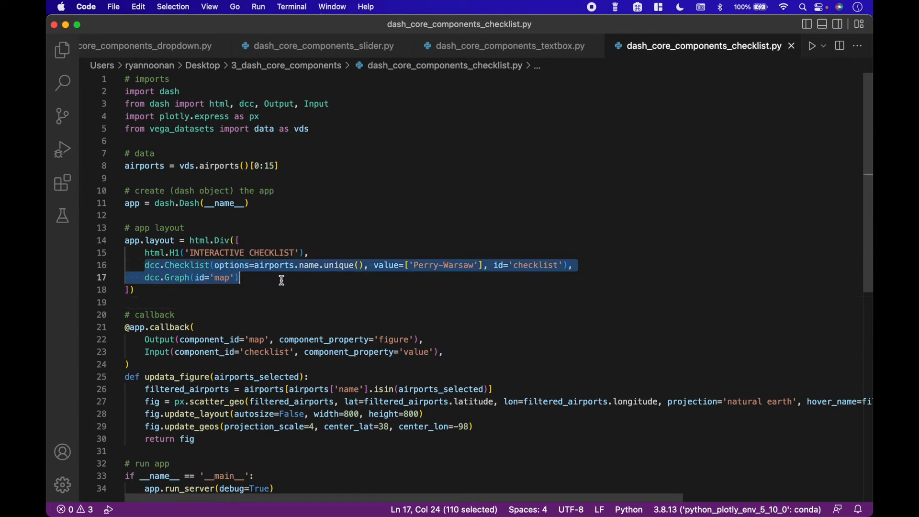
{"action": "mouse_move", "coordinate": [303, 281]}
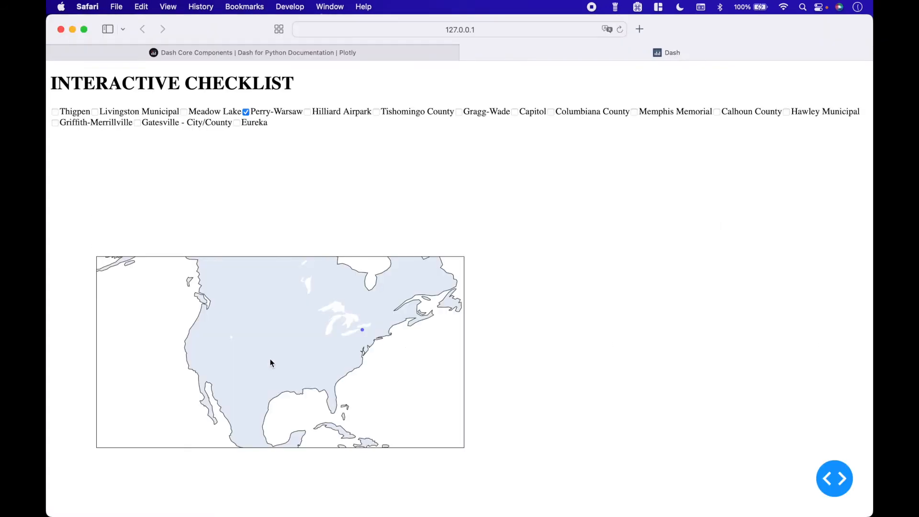
{"action": "mouse_move", "coordinate": [338, 336]}
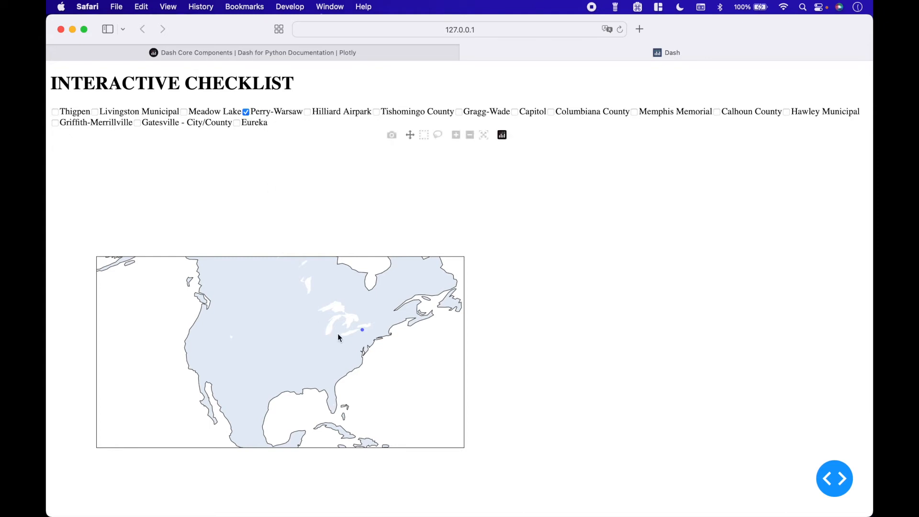
{"action": "mouse_move", "coordinate": [73, 117]}
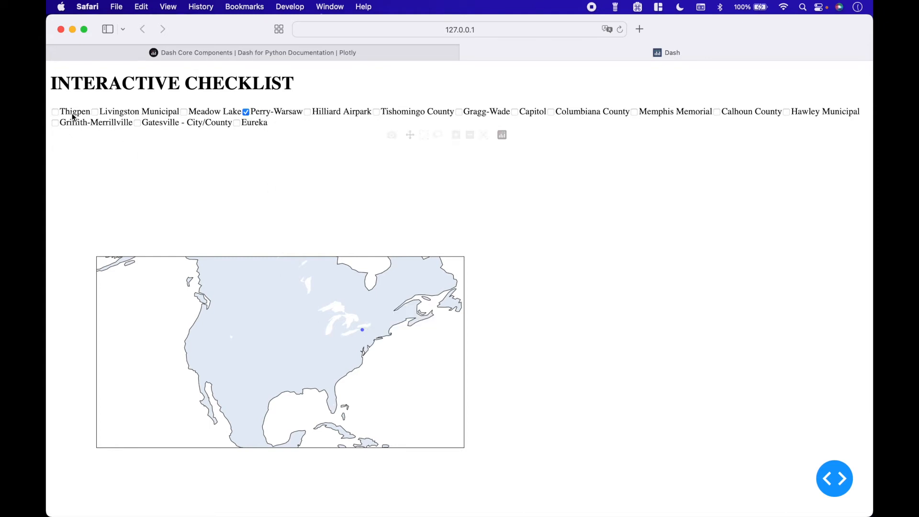
- Tick Thigpen, Livingston Municipal, Meadow Lake and Hilliard Airpark on the map checklist
{"action": "left_click", "coordinate": [55, 112]}
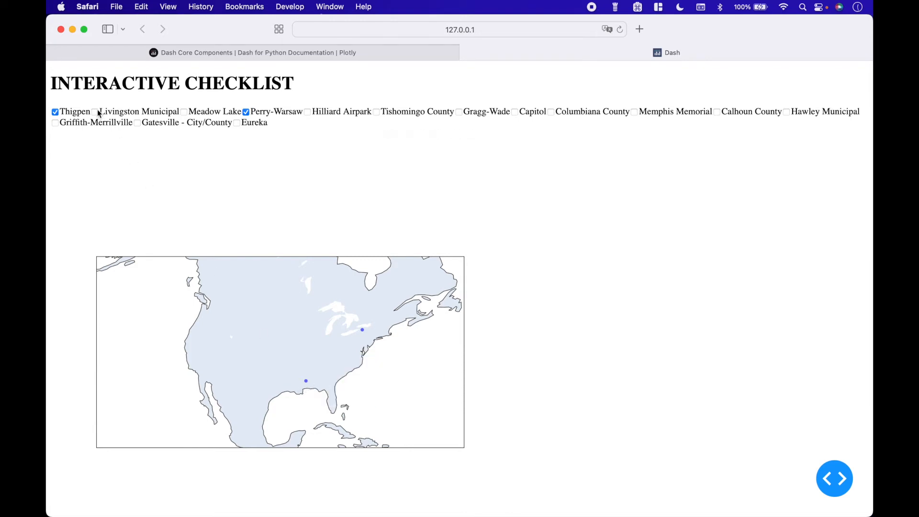
{"action": "left_click", "coordinate": [94, 112]}
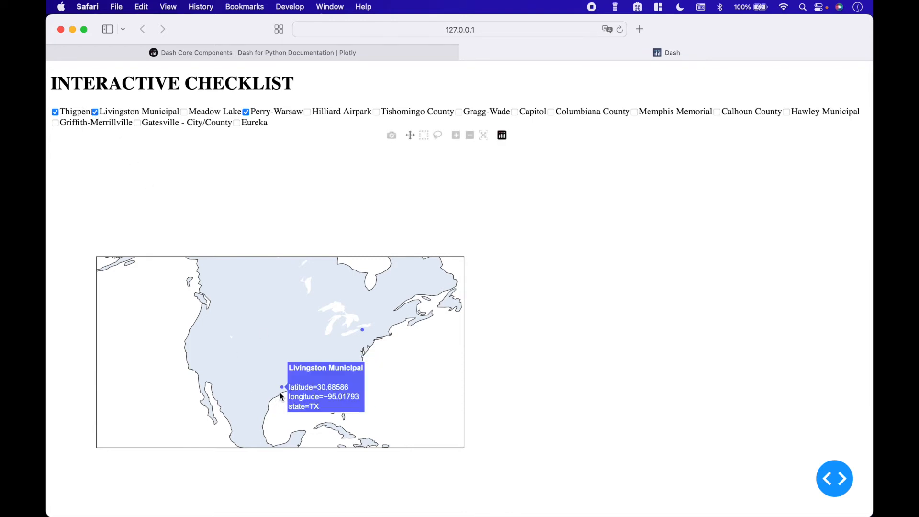
{"action": "left_click", "coordinate": [184, 112]}
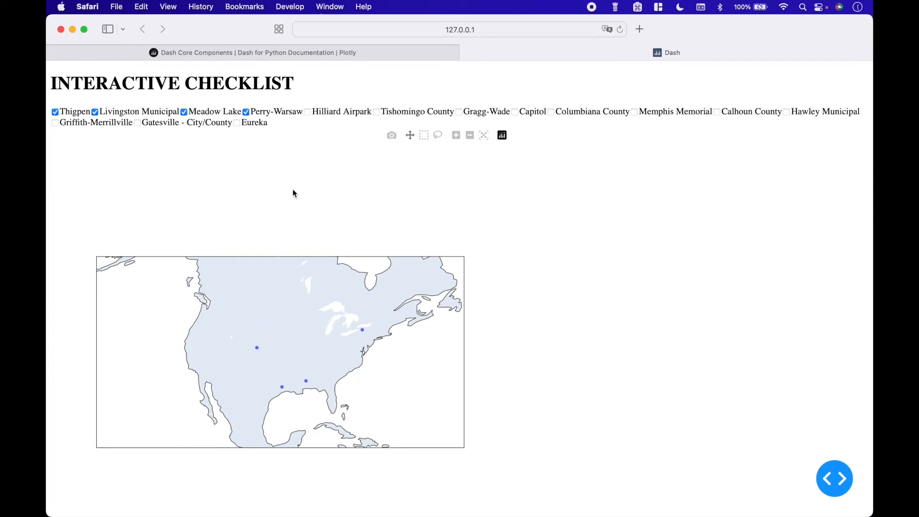
{"action": "left_click", "coordinate": [307, 112]}
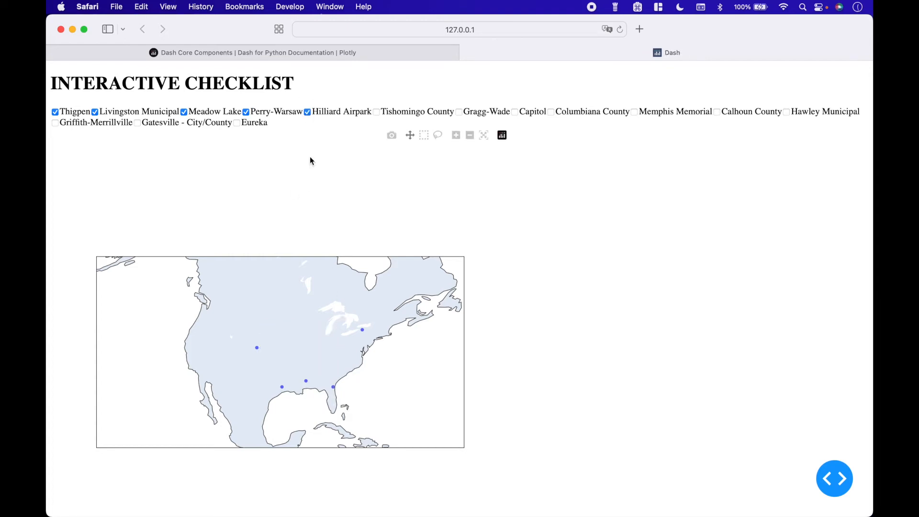
{"action": "mouse_move", "coordinate": [334, 386]}
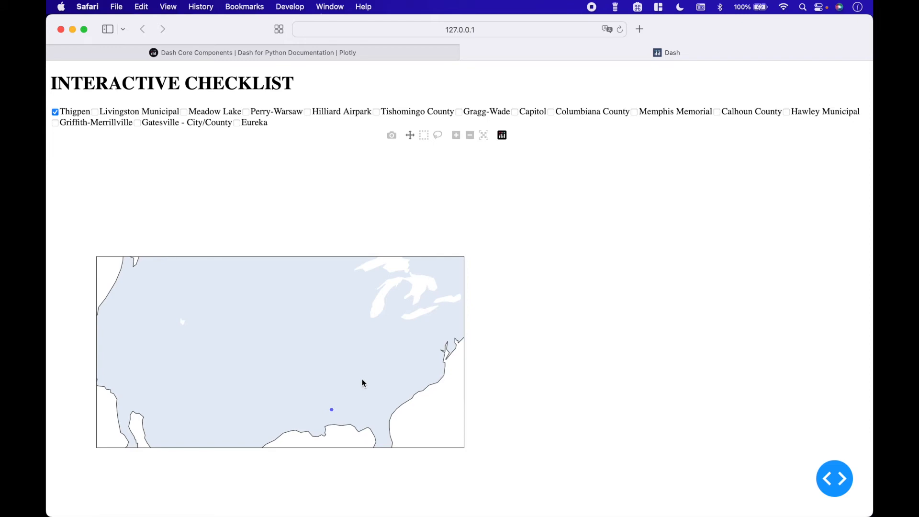
{"action": "mouse_move", "coordinate": [331, 379]}
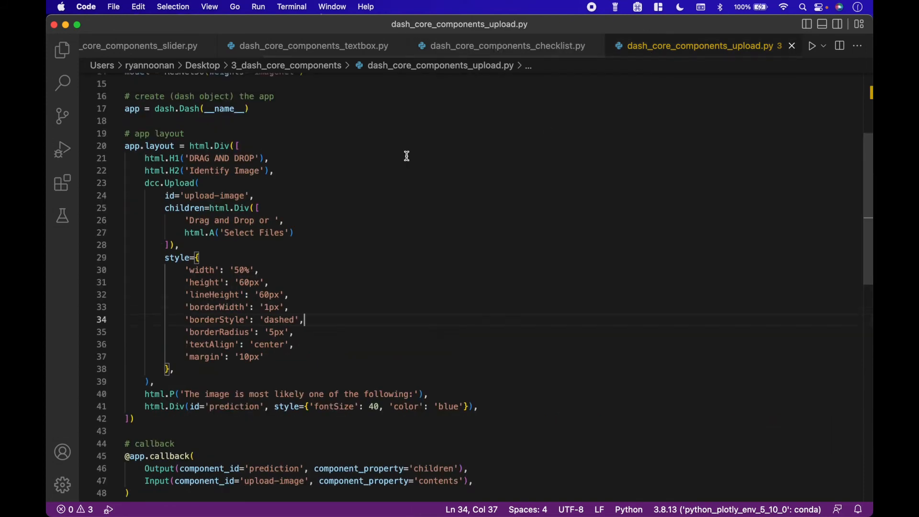
{"action": "scroll", "scroll_direction": "up", "scroll_amount": 3}
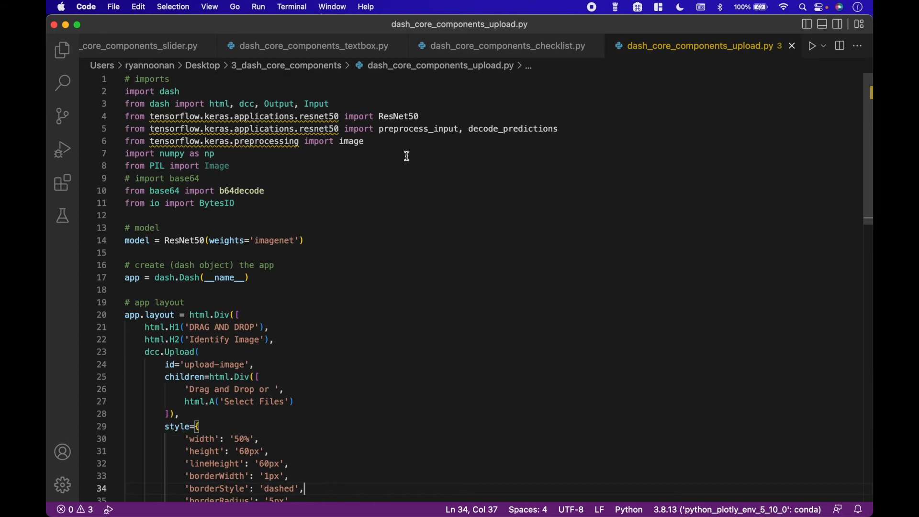
{"action": "scroll", "scroll_direction": "down", "scroll_amount": 3}
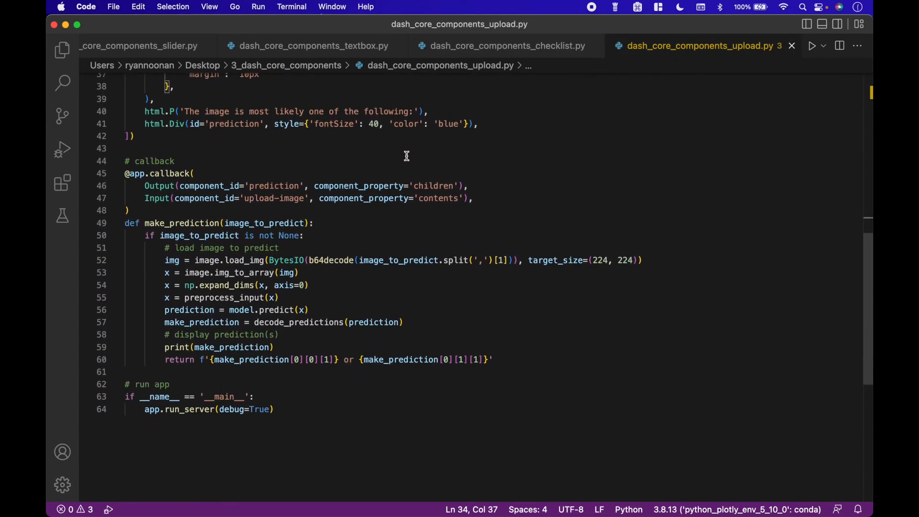
{"action": "scroll", "scroll_direction": "up", "scroll_amount": 3}
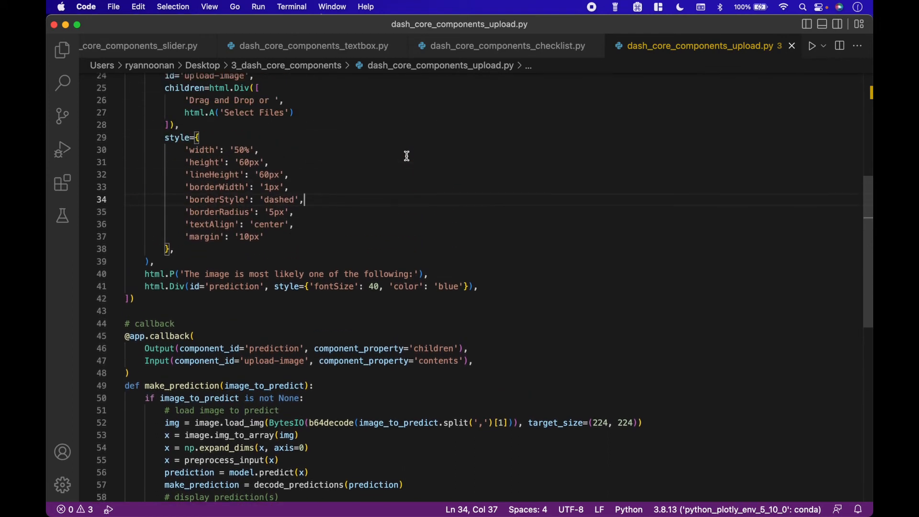
{"action": "scroll", "scroll_direction": "up", "scroll_amount": 3}
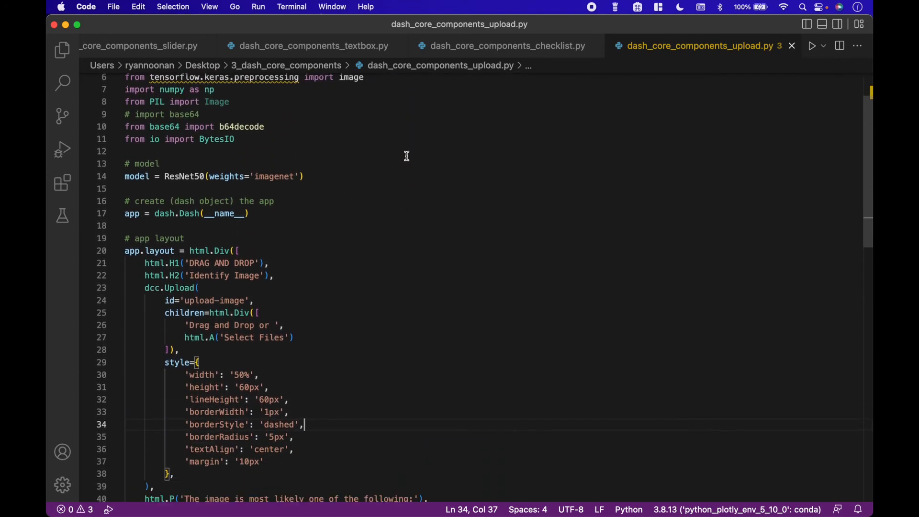
{"action": "scroll", "scroll_direction": "down", "scroll_amount": 3}
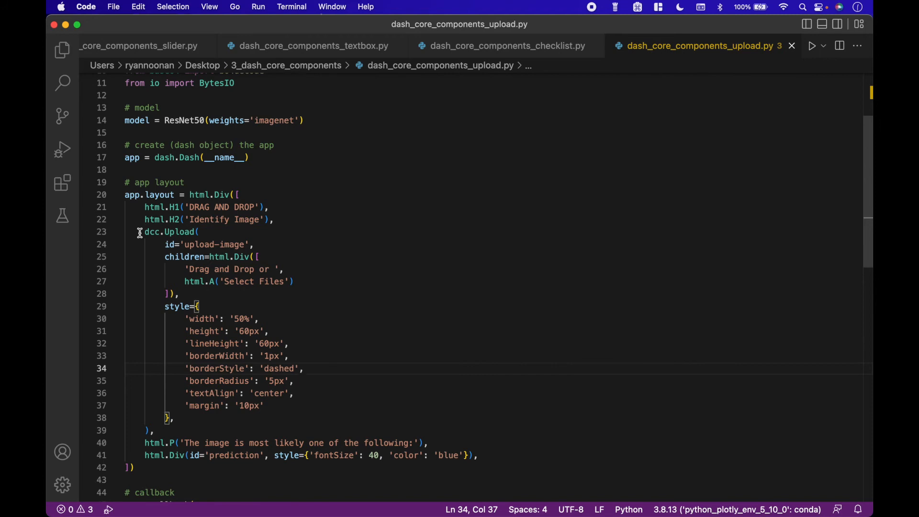
{"action": "left_click", "coordinate": [141, 231]}
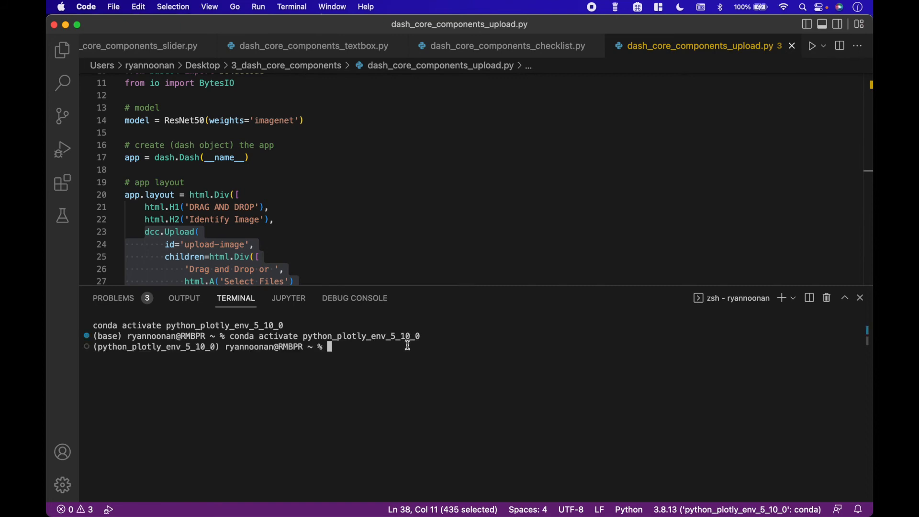
- Type python to start running dash_core_components_upload.py
{"action": "type", "text": "python /Users/ryannoonan/Desktop/3_dash_core_components/dash_core_components_upload.py"}
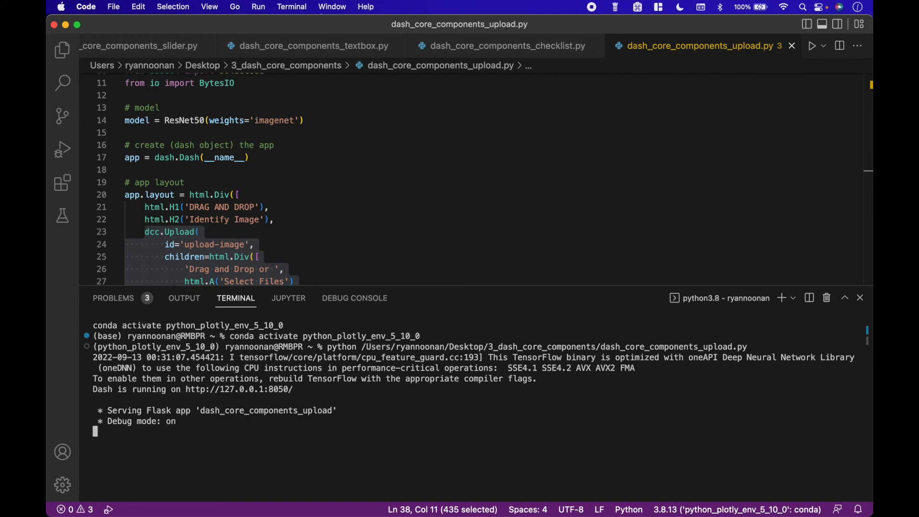
{"action": "mouse_move", "coordinate": [261, 402]}
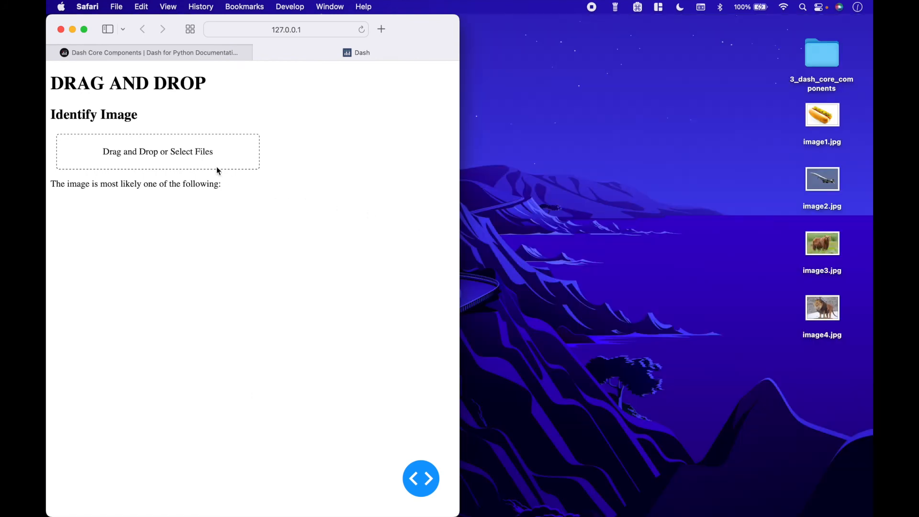
{"action": "mouse_move", "coordinate": [812, 139]}
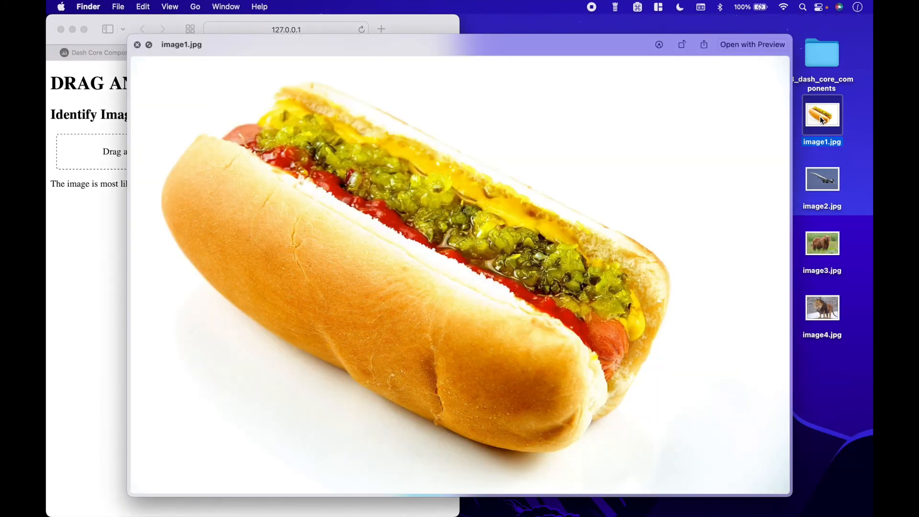
{"action": "mouse_move", "coordinate": [503, 309]}
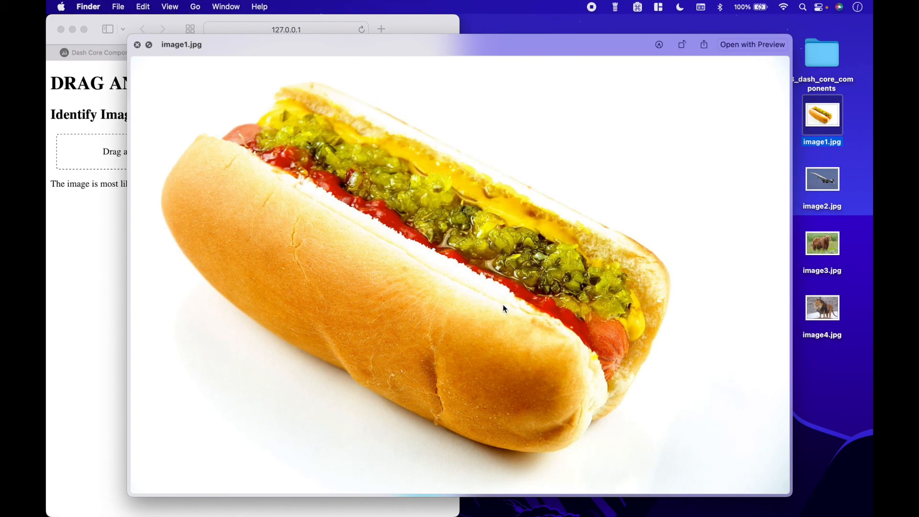
- Upload the hot dog image to the classifier
{"action": "left_click", "coordinate": [137, 45]}
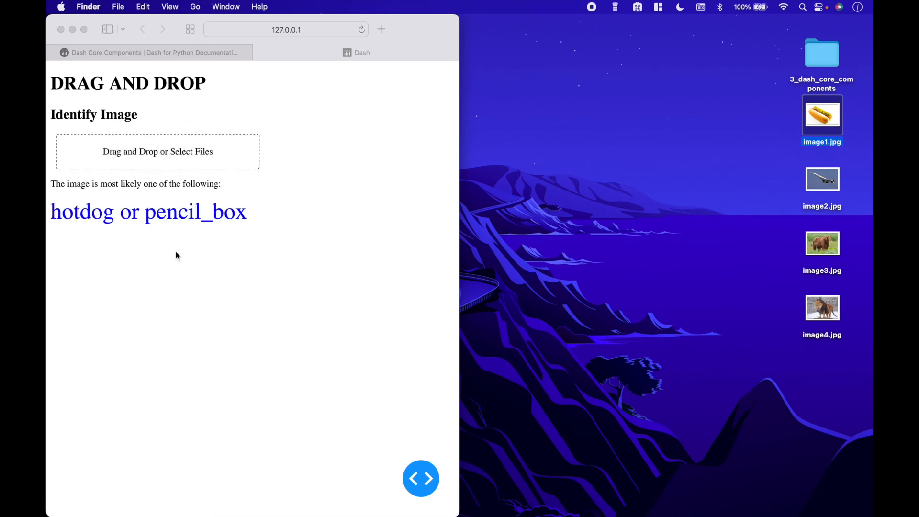
{"action": "mouse_move", "coordinate": [54, 214]}
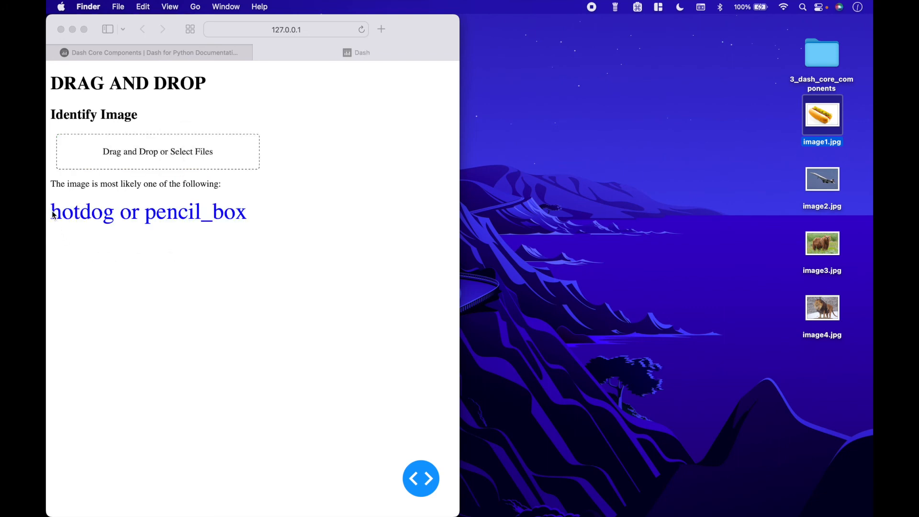
{"action": "mouse_move", "coordinate": [149, 238]}
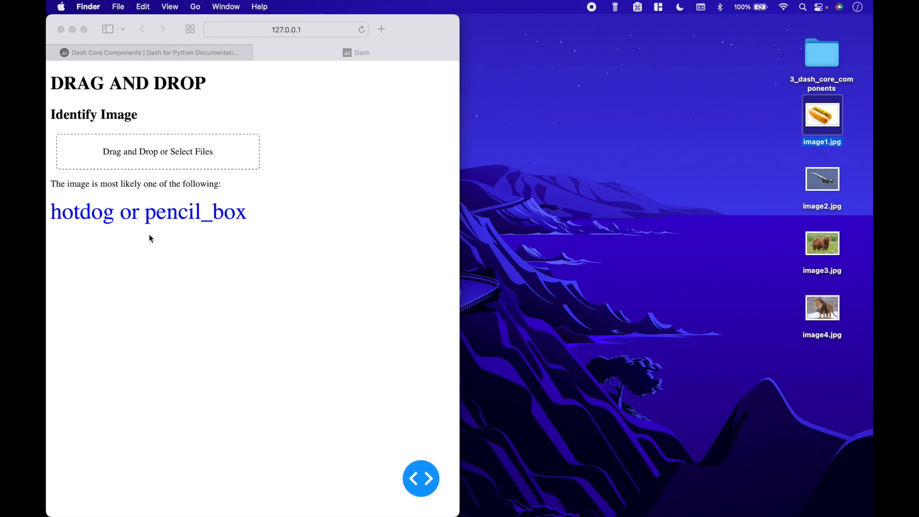
{"action": "mouse_move", "coordinate": [786, 279]}
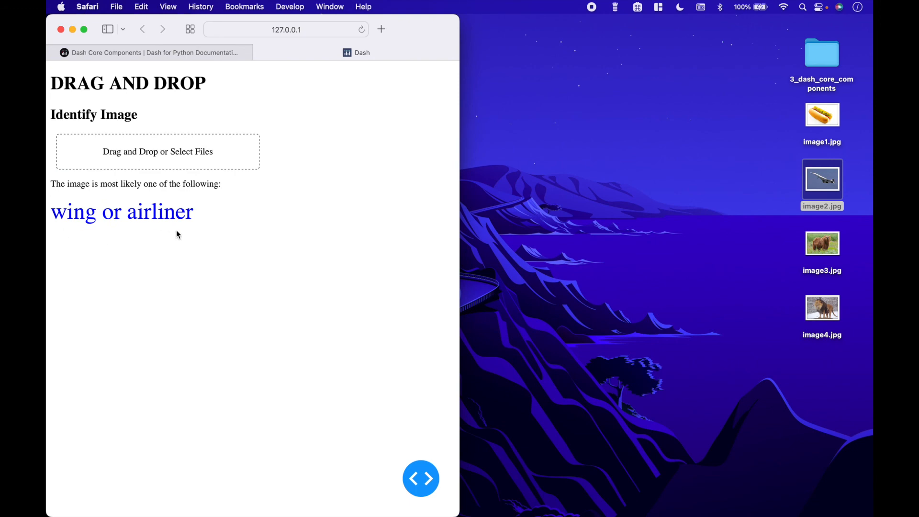
{"action": "mouse_move", "coordinate": [198, 241]}
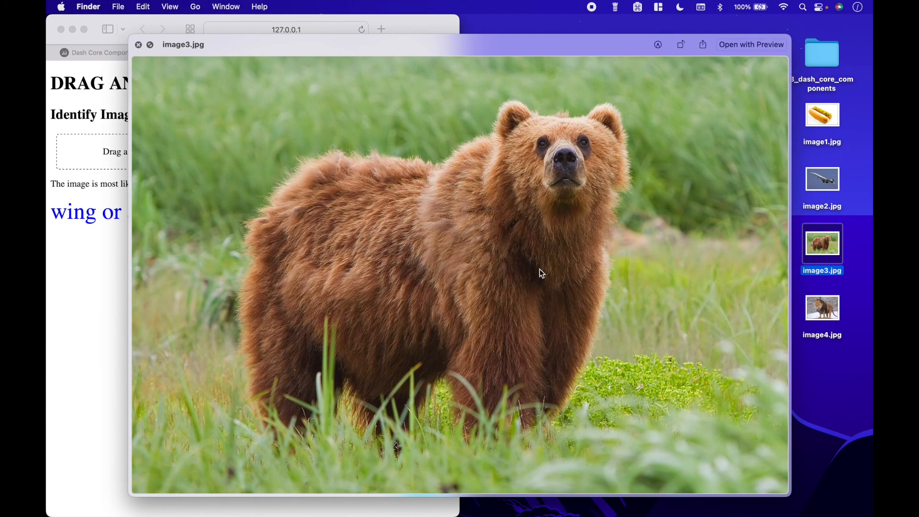
- Upload the bear image, then select the lion image file to preview
{"action": "left_click", "coordinate": [138, 44]}
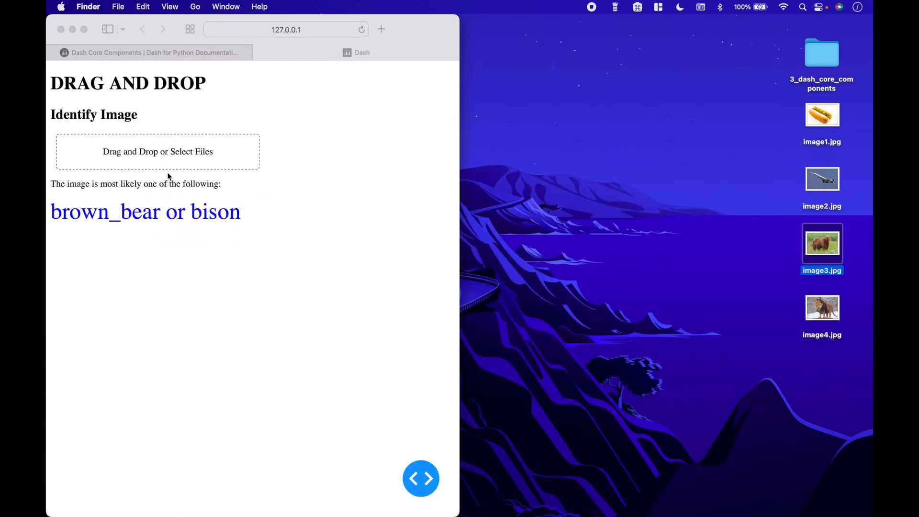
{"action": "mouse_move", "coordinate": [104, 241]}
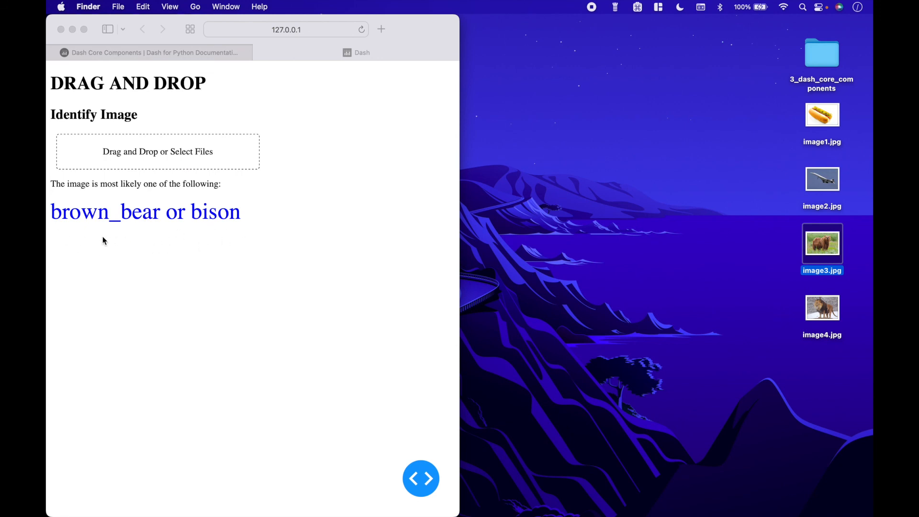
{"action": "mouse_move", "coordinate": [791, 319]}
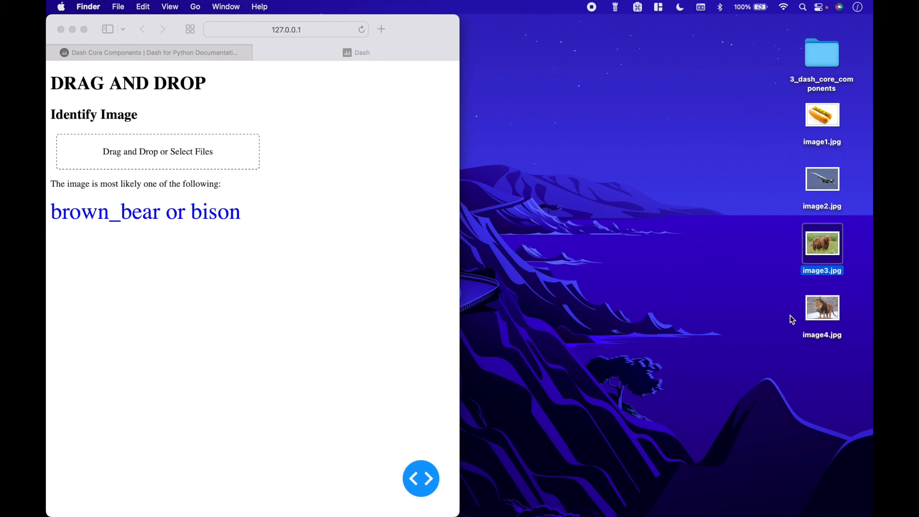
{"action": "left_click", "coordinate": [822, 307]}
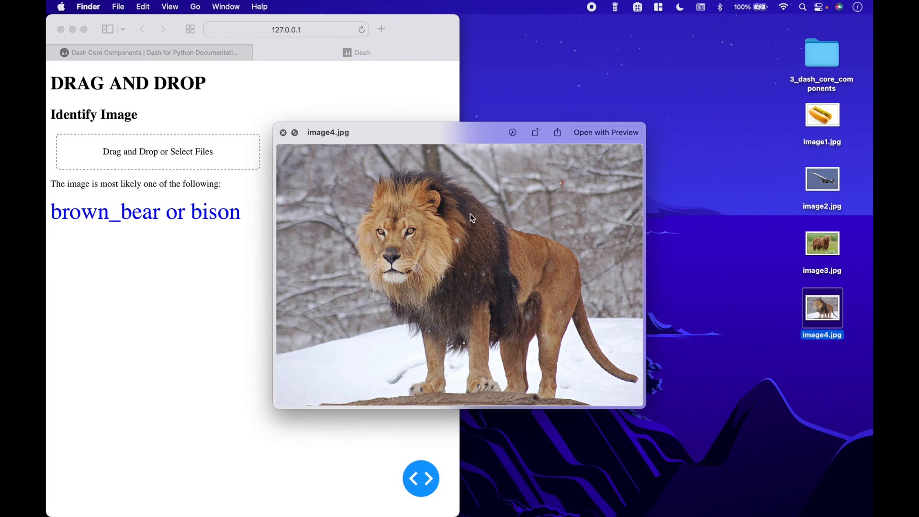
{"action": "mouse_move", "coordinate": [434, 309]}
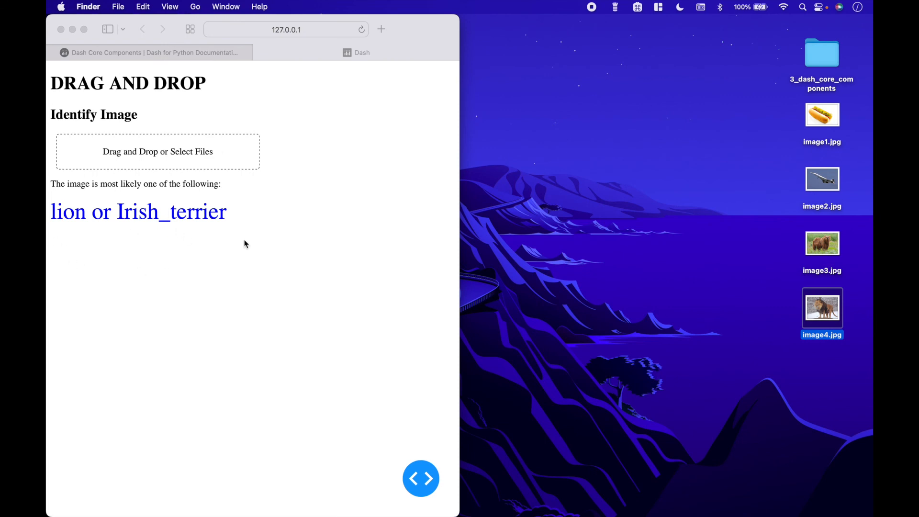
{"action": "mouse_move", "coordinate": [164, 249]}
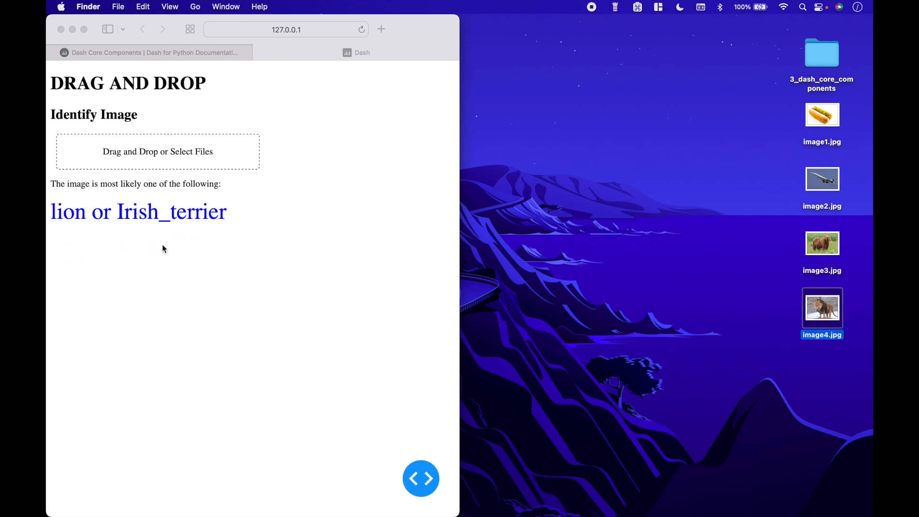
{"action": "mouse_move", "coordinate": [167, 248]}
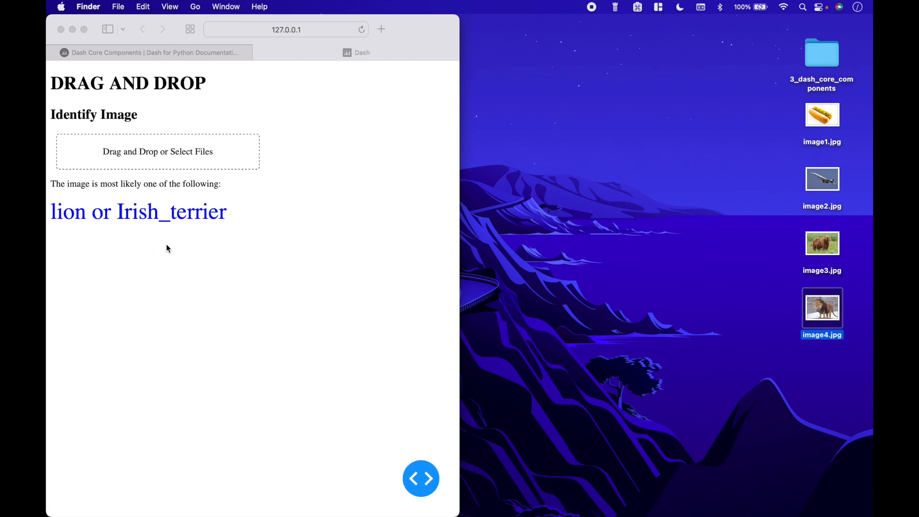